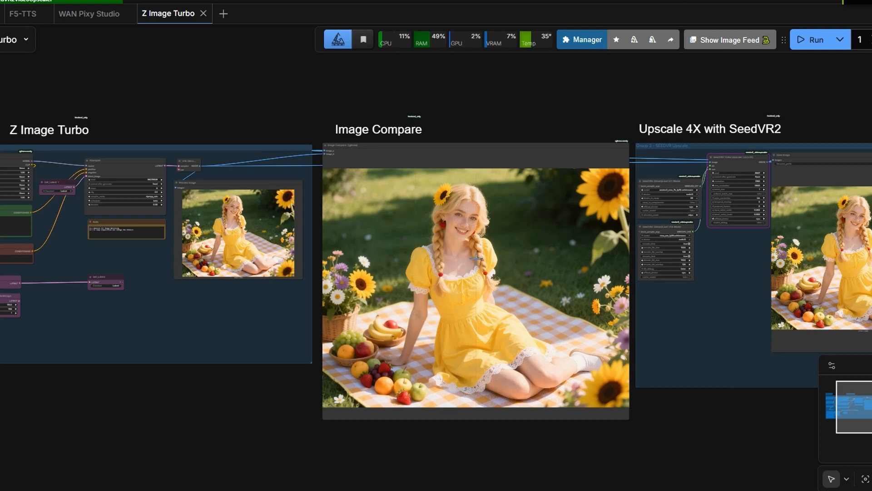
Step: Set the KSampler CFG to 2 and queue a new sunflower picnic portrait generation
{"action": "scroll", "scroll_direction": "down", "scroll_amount": 3}
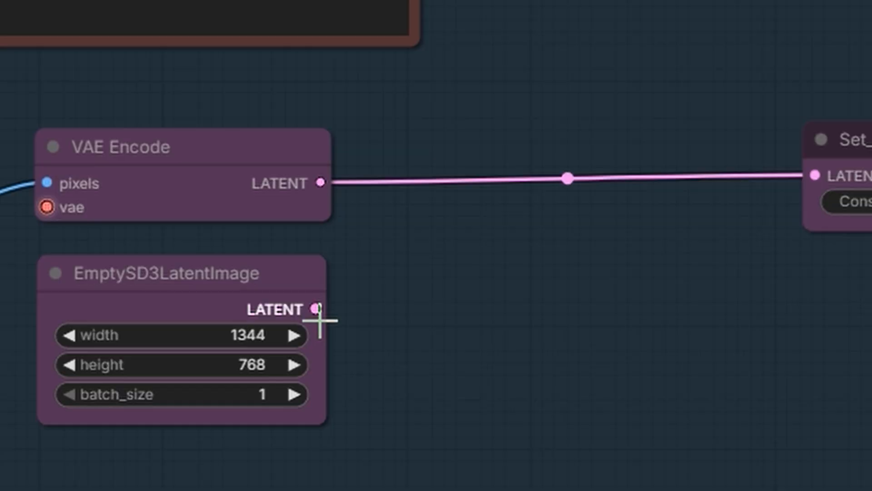
{"action": "left_click_drag", "start_coordinate": [316, 309], "coordinate": [807, 178]}
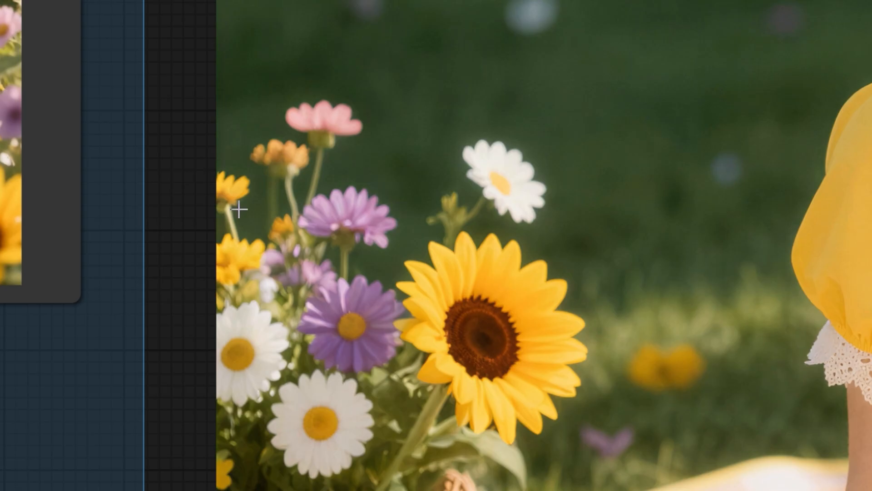
{"action": "mouse_move", "coordinate": [110, 378]}
{"action": "type", "text": "2"}
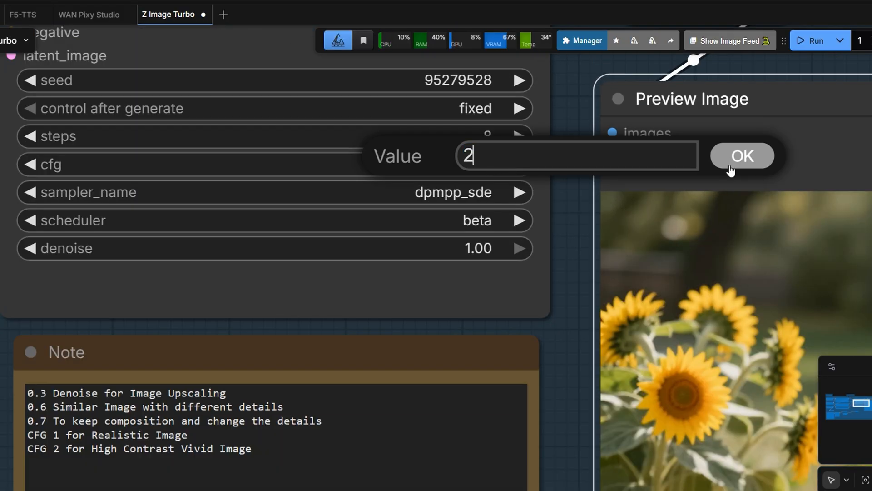
{"action": "left_click", "coordinate": [742, 155]}
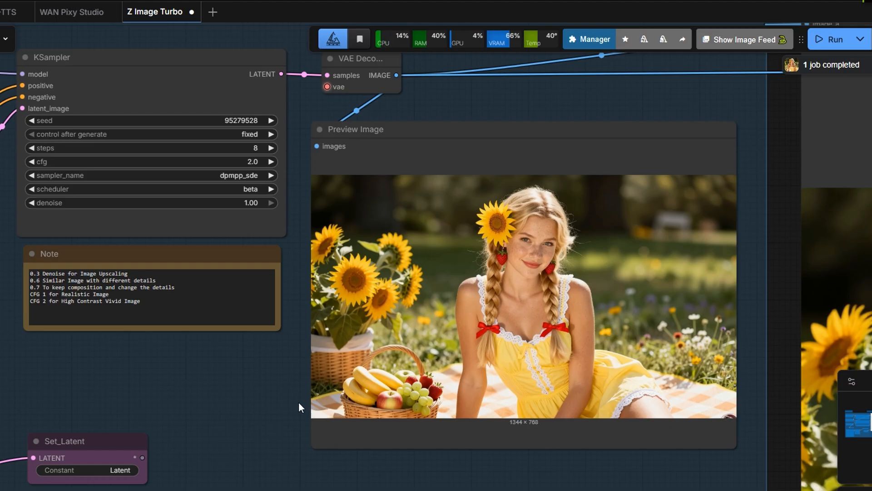